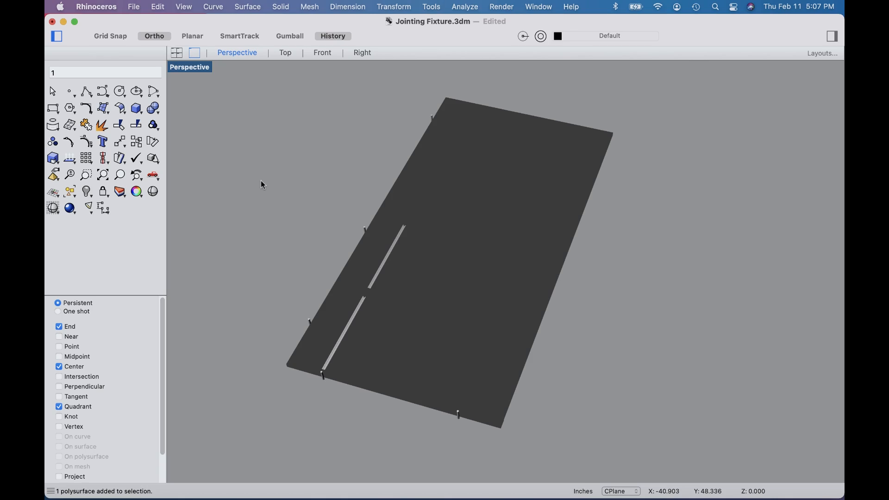
mouse_move(457, 190)
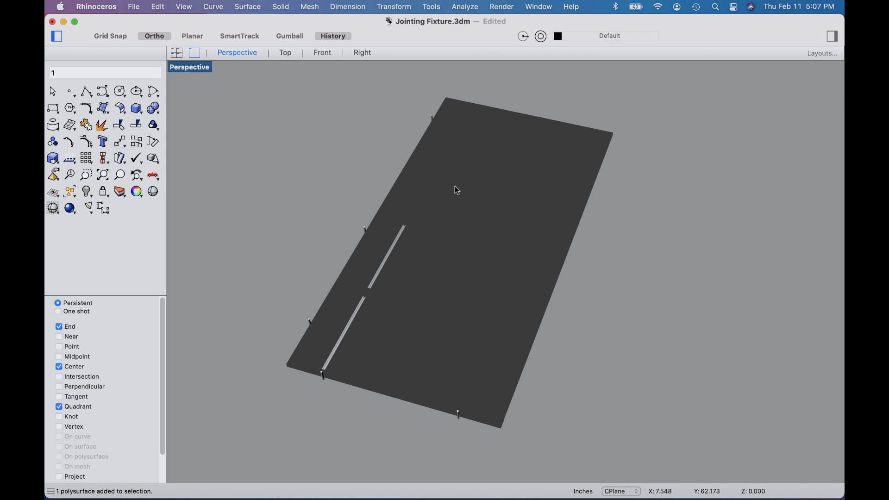
mouse_move(457, 189)
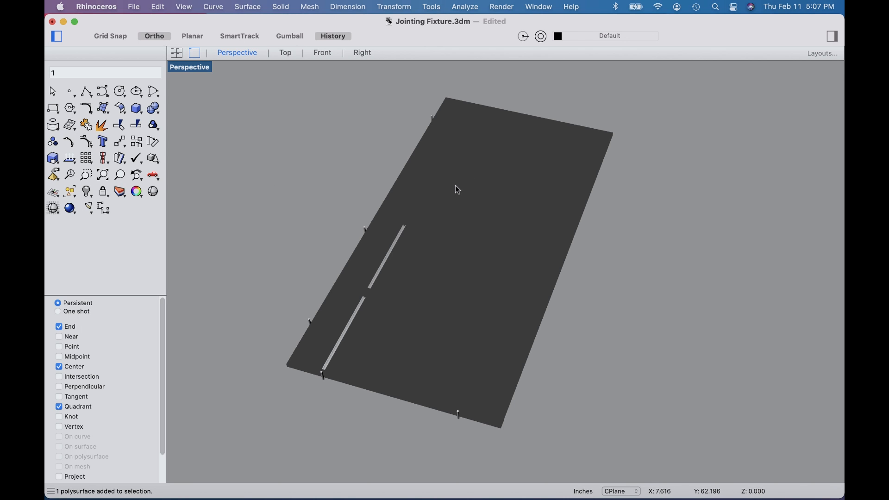
mouse_move(563, 229)
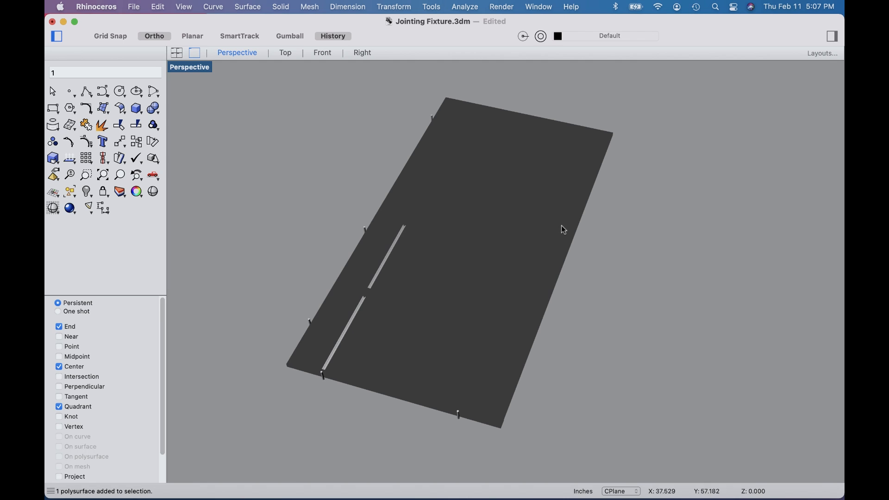
mouse_move(442, 125)
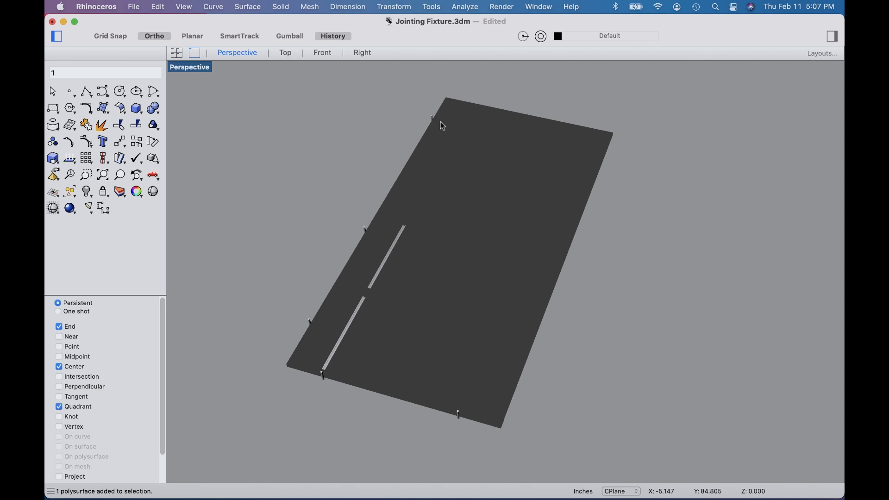
mouse_move(373, 364)
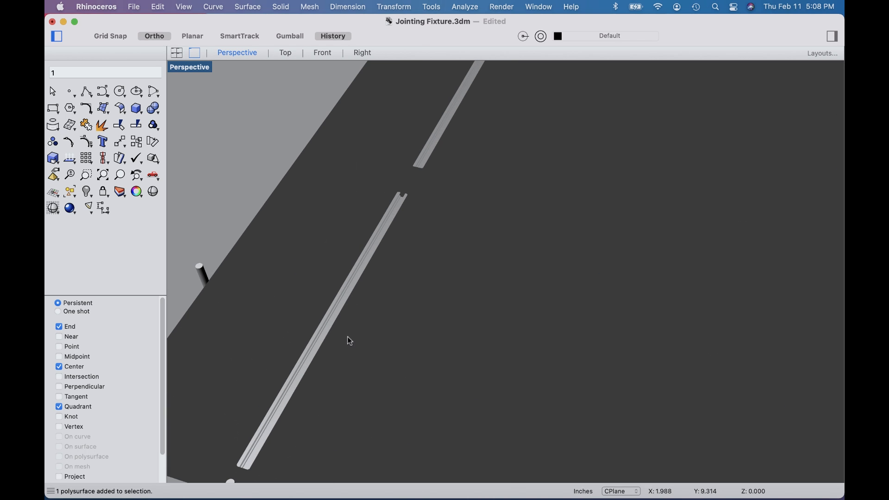
mouse_move(330, 320)
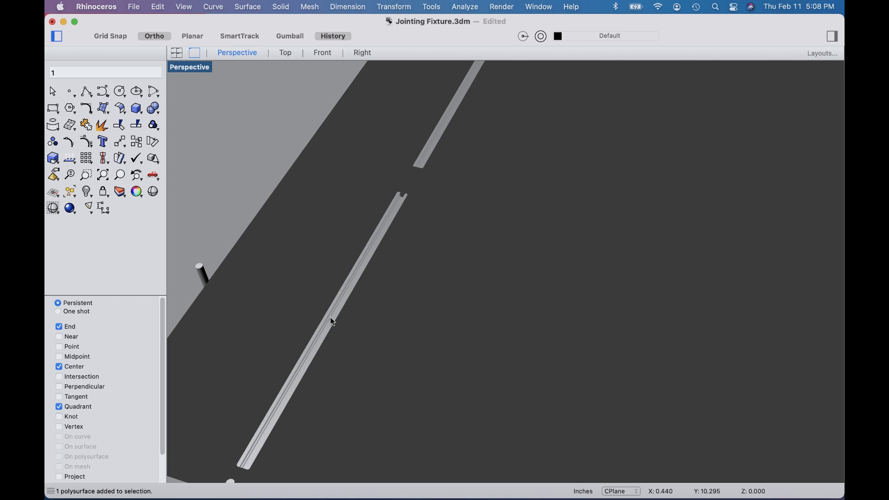
Switch to the Top viewport to see the groove's squared end and its circles from above
click(285, 53)
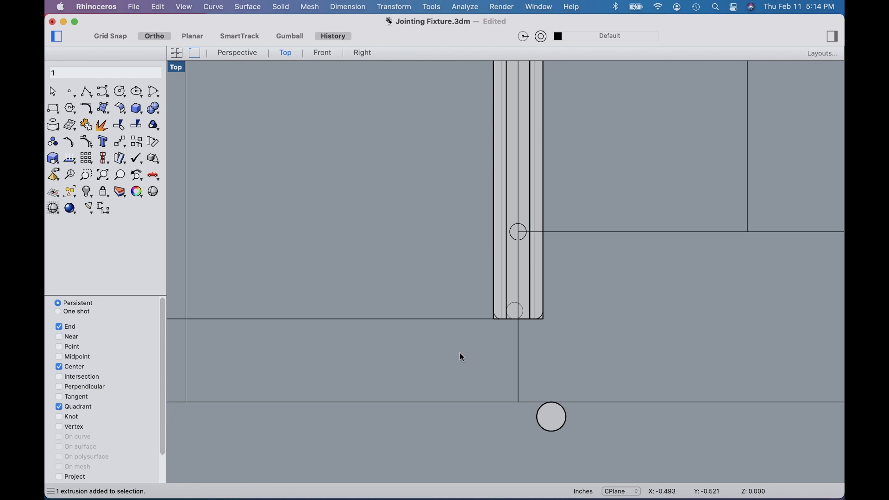
mouse_move(550, 419)
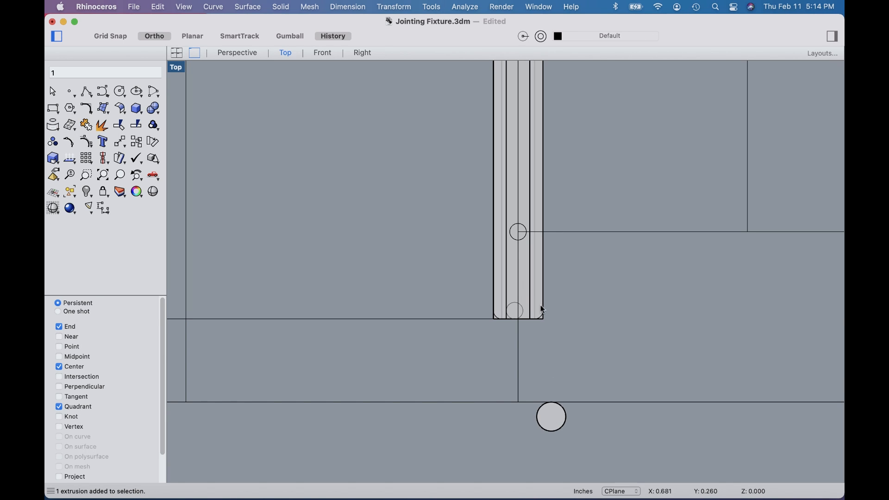
mouse_move(536, 285)
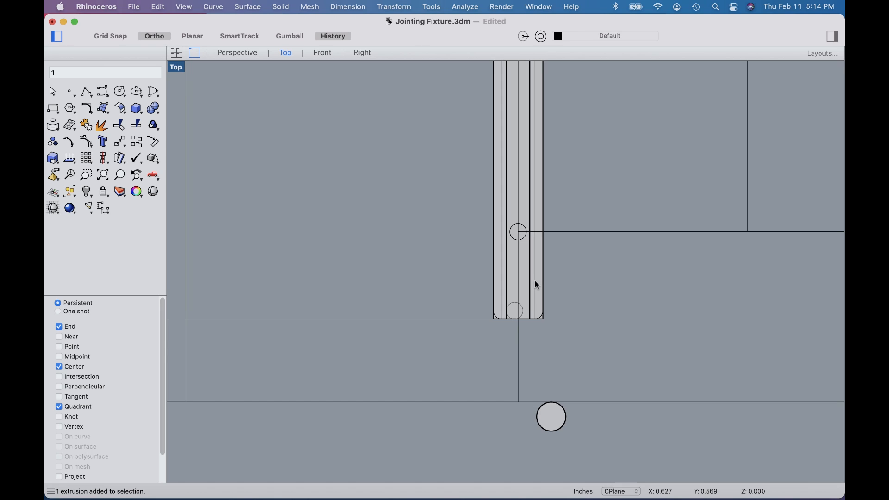
mouse_move(530, 276)
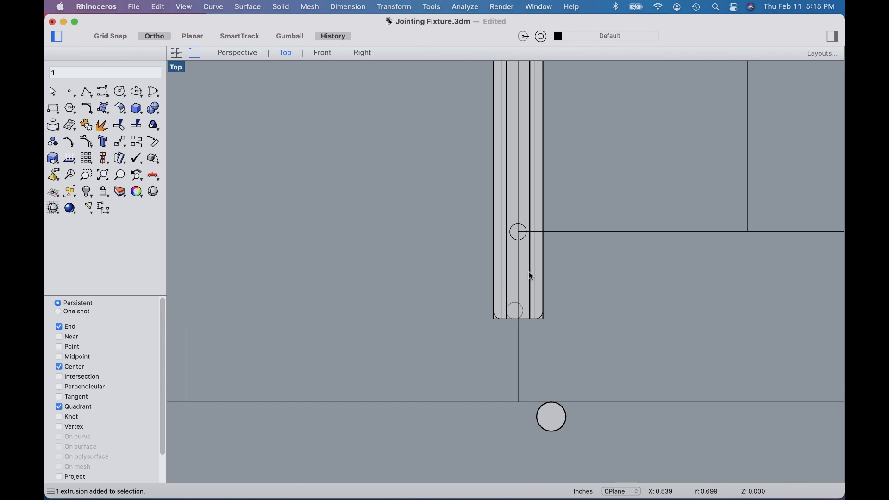
mouse_move(511, 250)
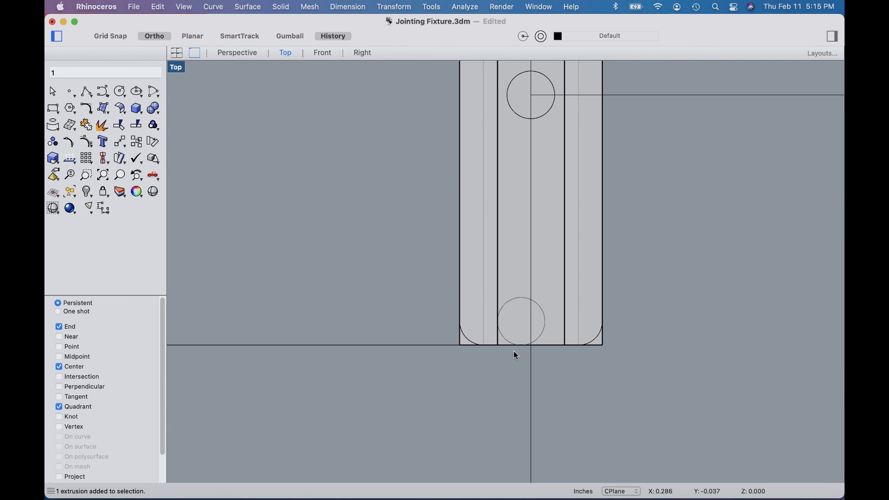
mouse_move(518, 331)
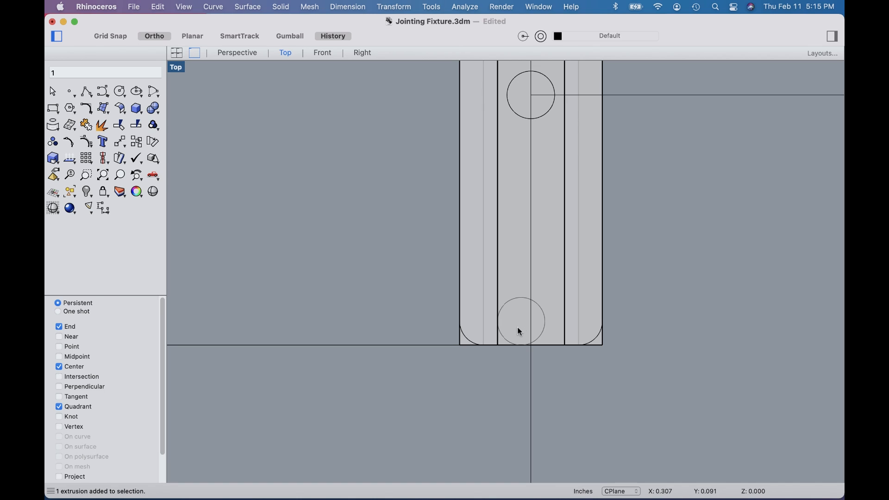
mouse_move(514, 323)
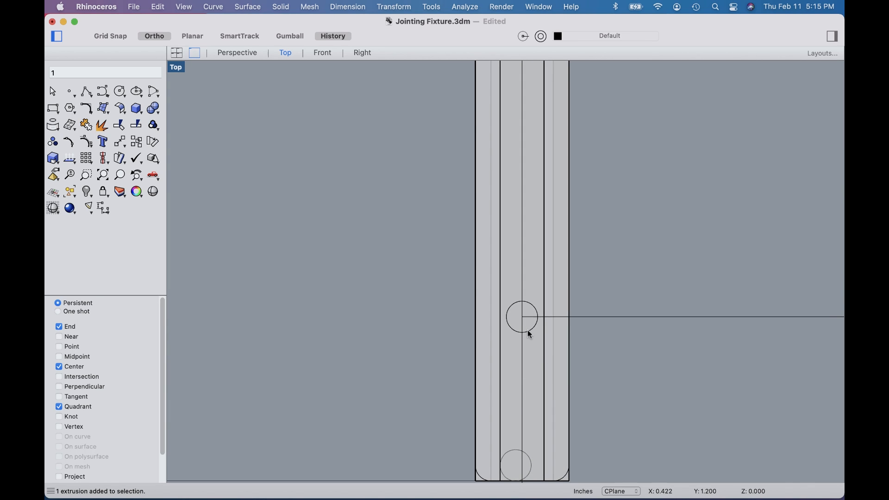
mouse_move(592, 218)
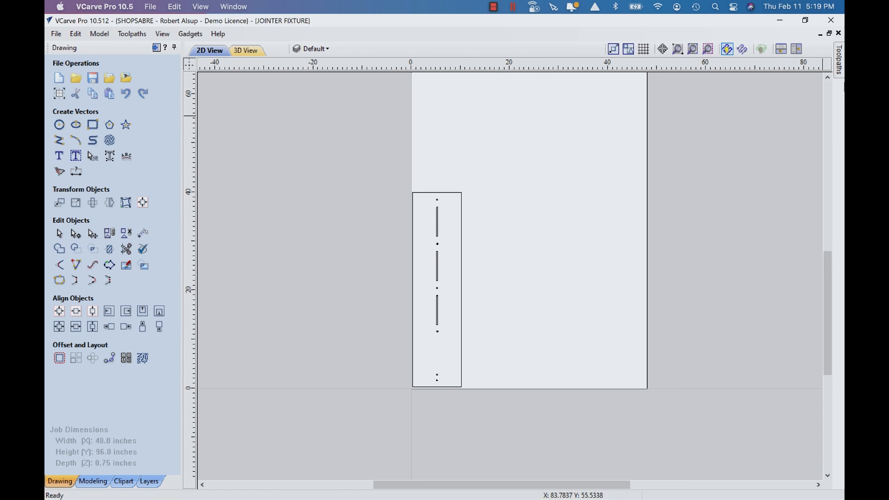
Show the jointer fixture board's material block in 3D toolpath preview
click(838, 57)
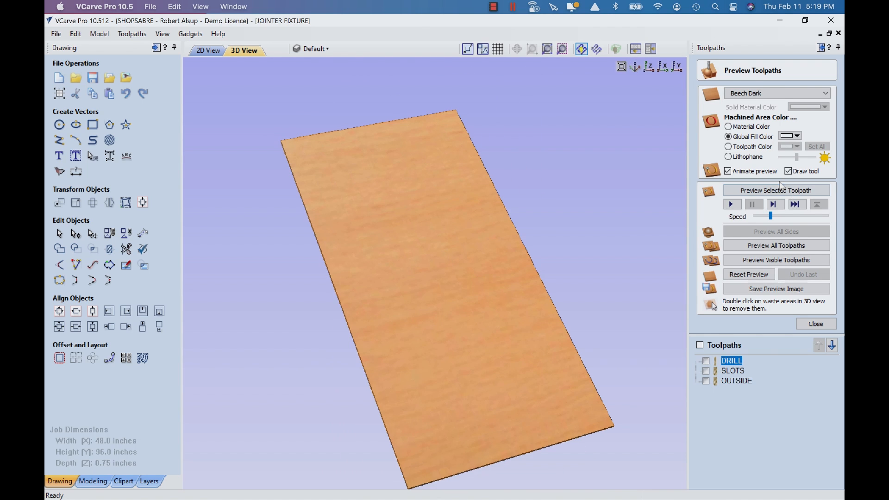
Simulate the DRILL and SLOTS toolpaths on the board and remove the surrounding waste
click(776, 189)
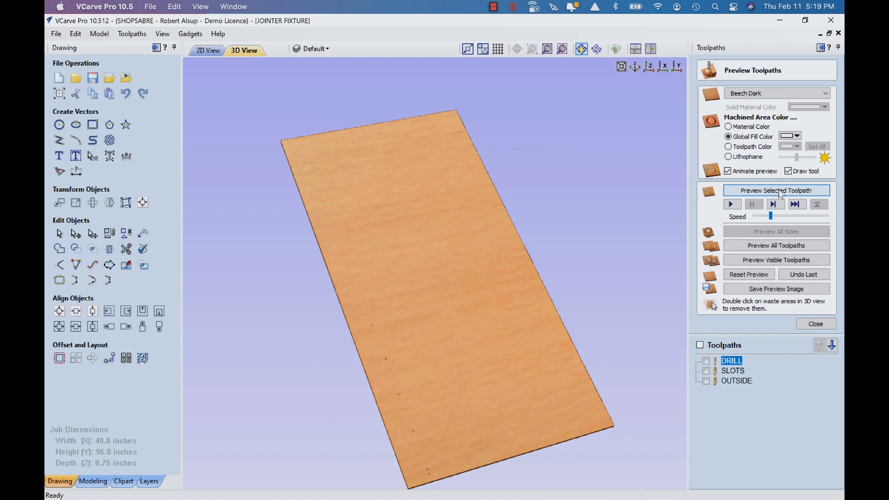
click(732, 370)
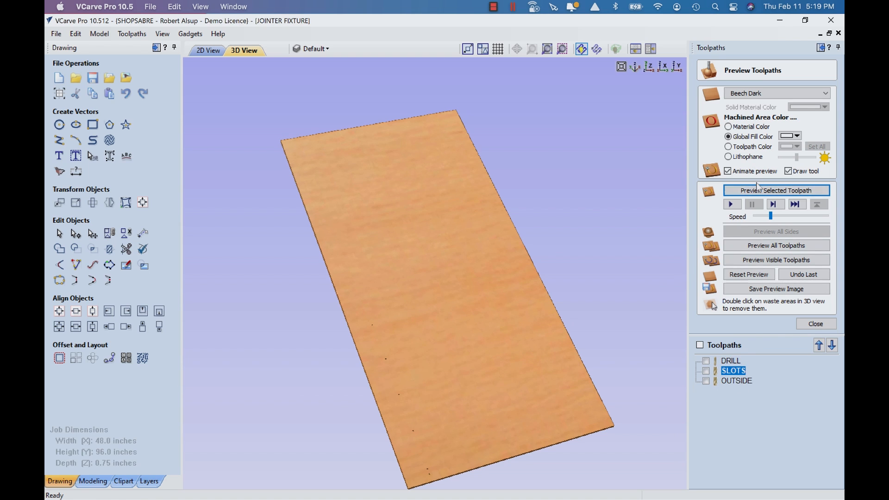
click(775, 190)
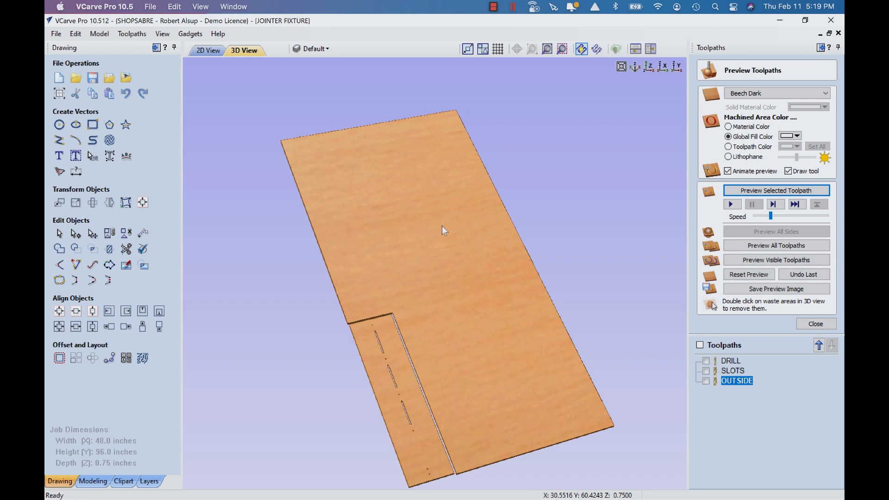
double_click(444, 230)
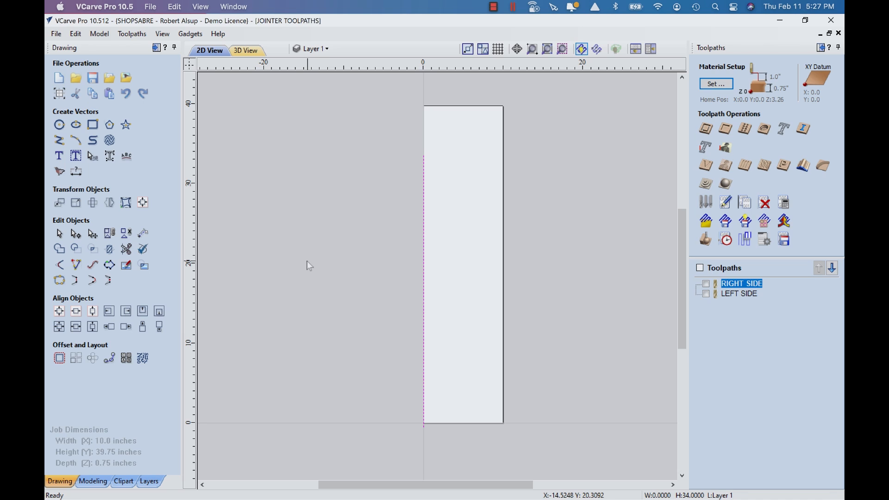
mouse_move(214, 283)
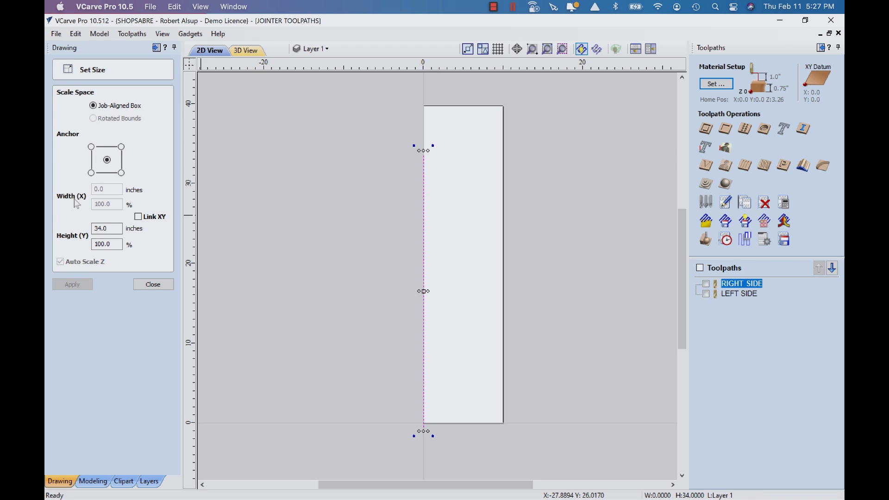
Select the vertical 34-inch jointer line to check its size
click(152, 284)
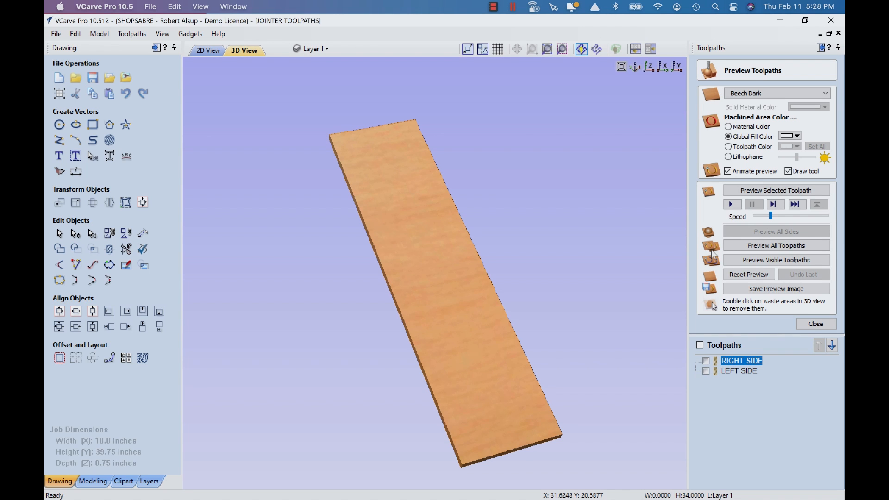
mouse_move(547, 301)
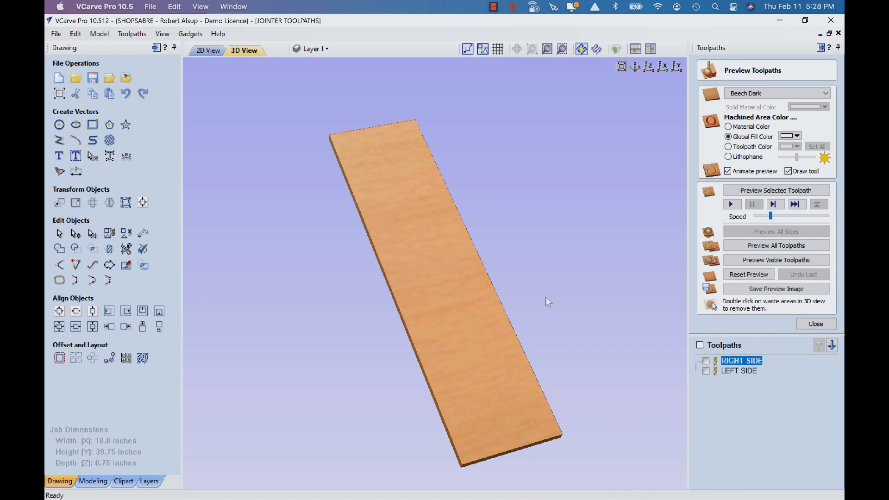
mouse_move(420, 137)
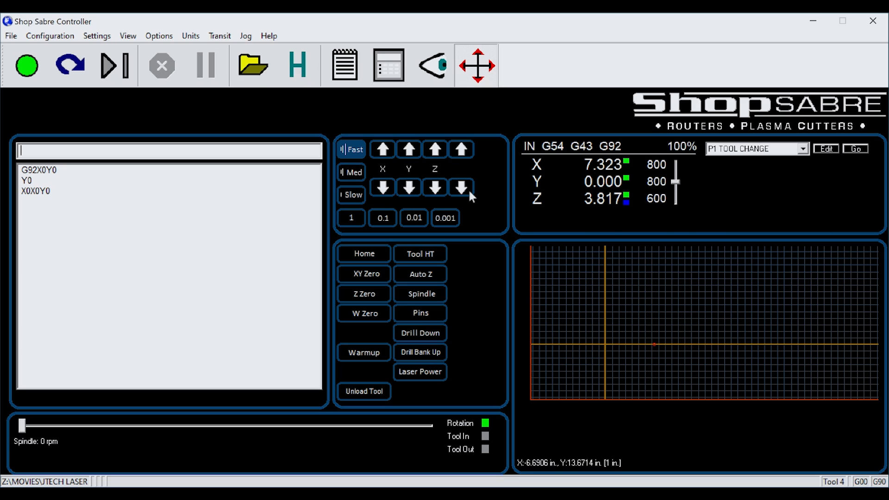
Jog the router head away from its zeroed position to a new spot over the table
click(363, 273)
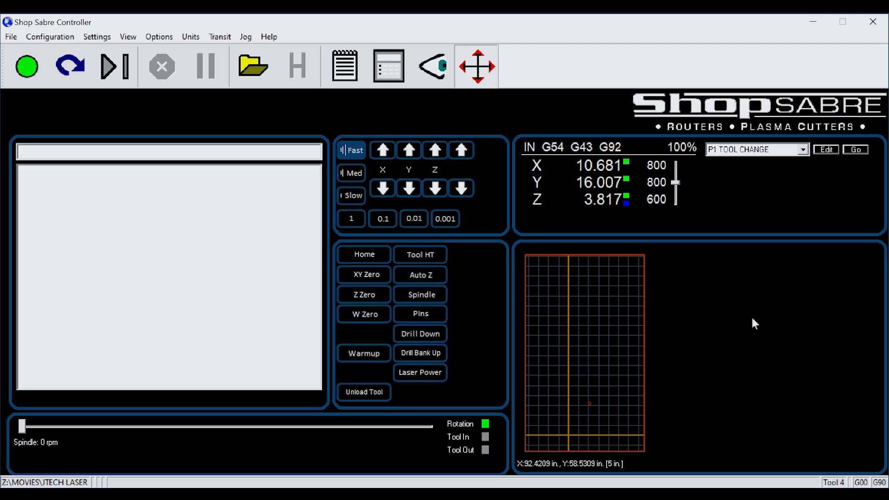
Send the head to X0 Y0 and zero the XY origin so both axes read 0.000
text(X0)
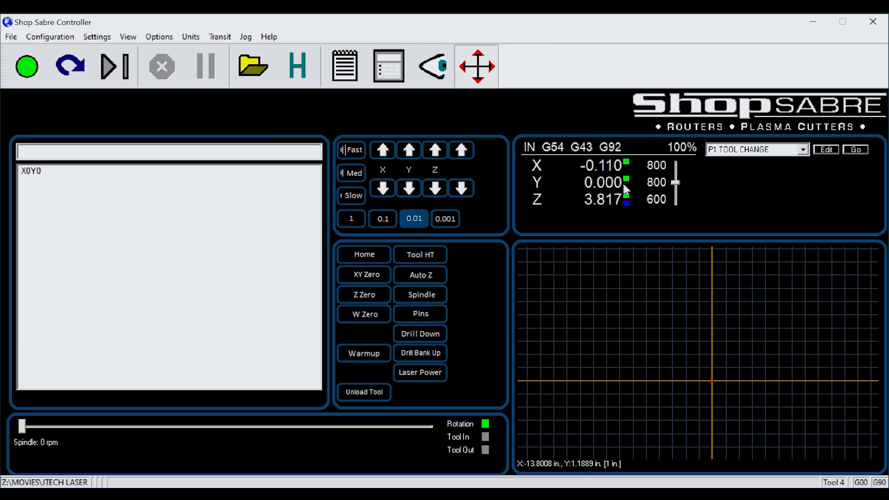
click(364, 274)
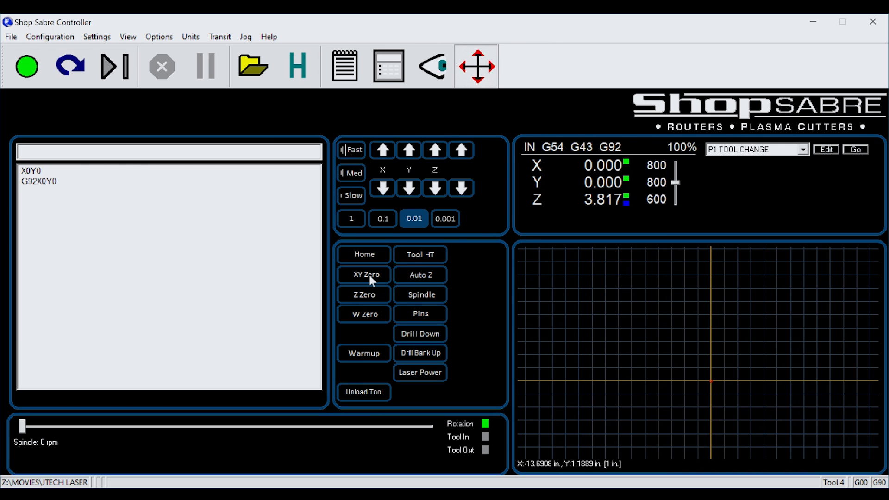